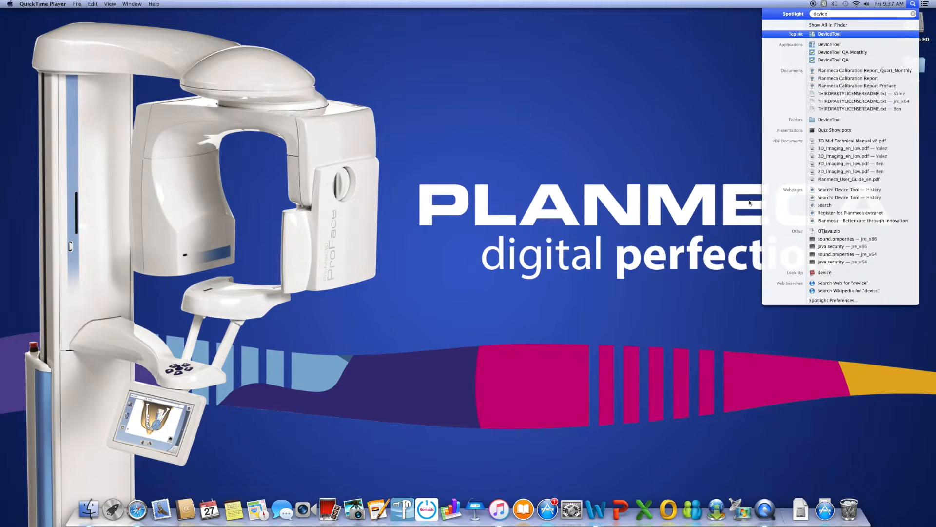
Launch Device Tool from the Spotlight search results to reach its start screen
left_click(829, 34)
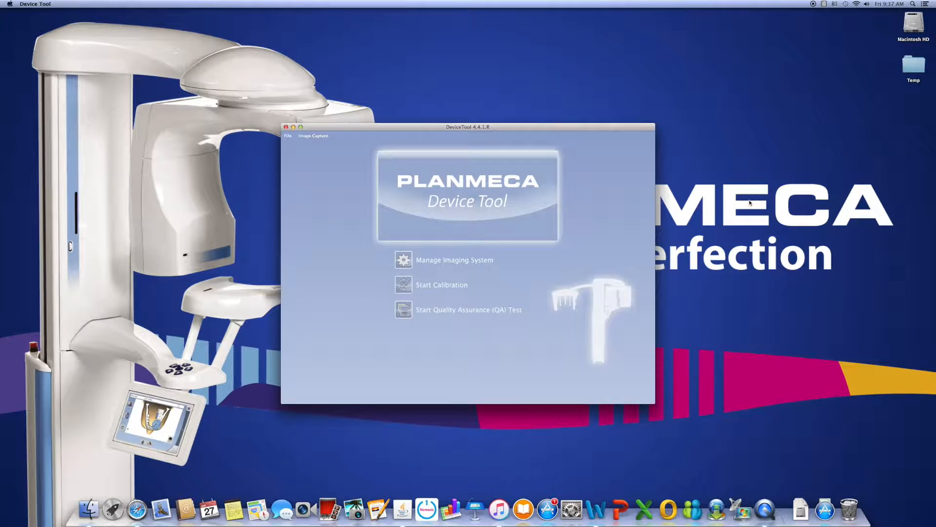
mouse_move(449, 271)
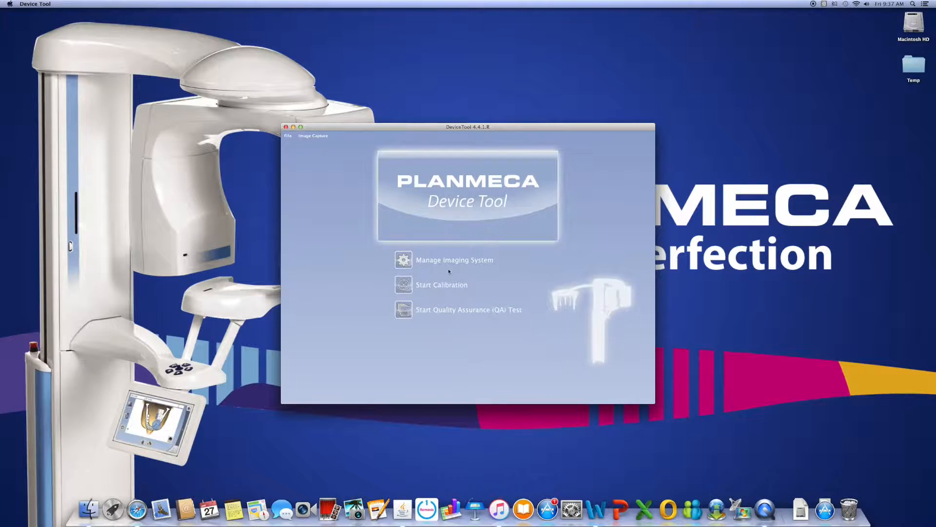
Start a new calibration with the ProMax 2D / 3D s / 3D Classic unit and 3D v2 sensor
left_click(455, 259)
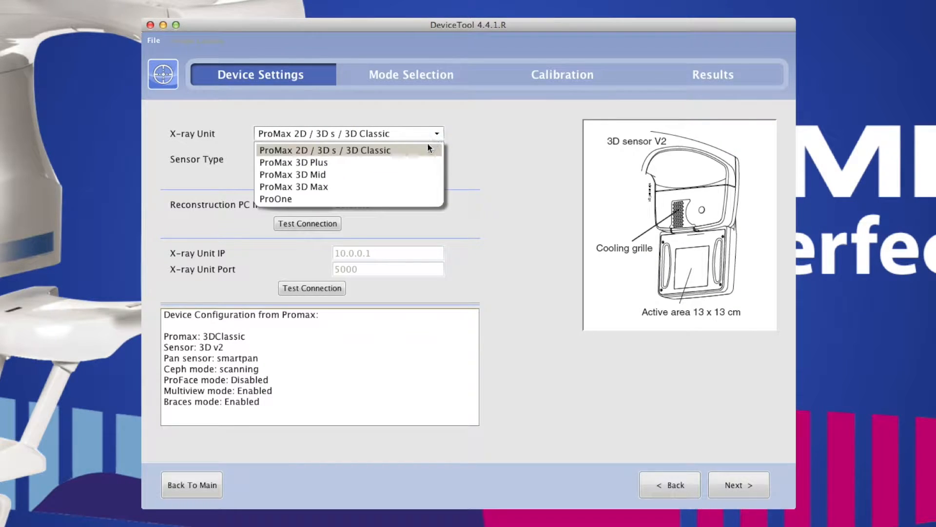
left_click(324, 150)
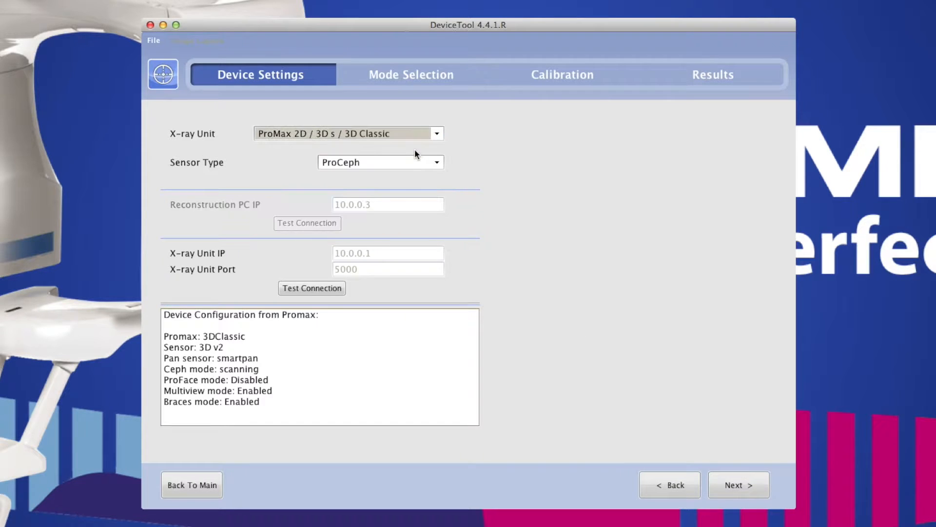
left_click(437, 162)
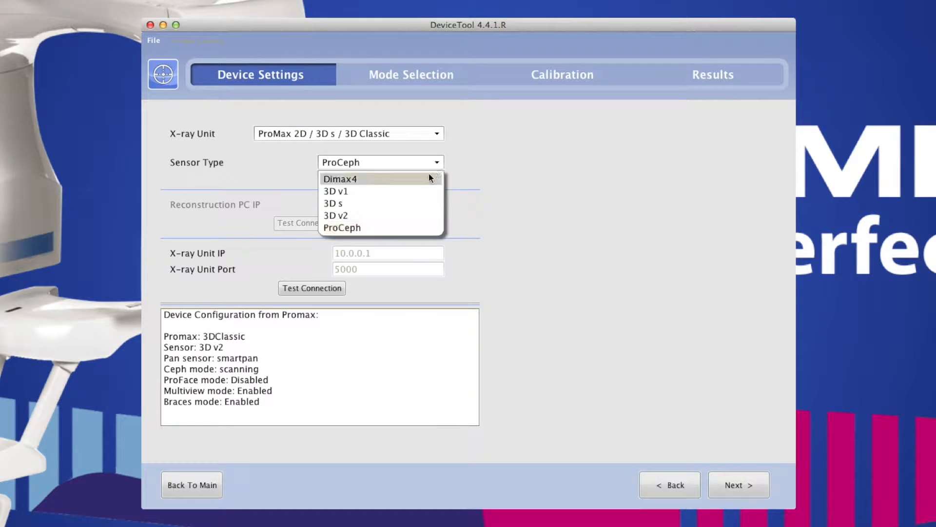
left_click(337, 215)
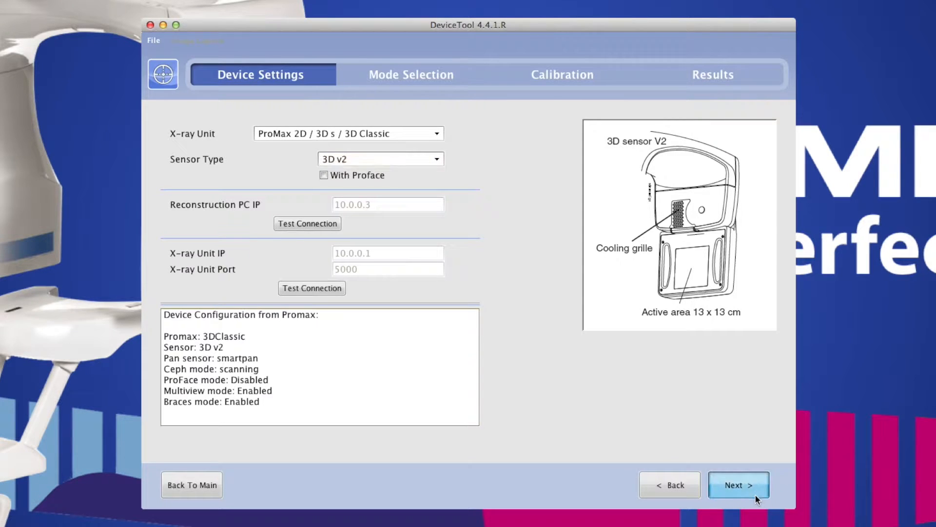
Advance to Mode Selection showing SmartPan's Beam Check, Flat Field and Ball Phantom tasks
left_click(738, 485)
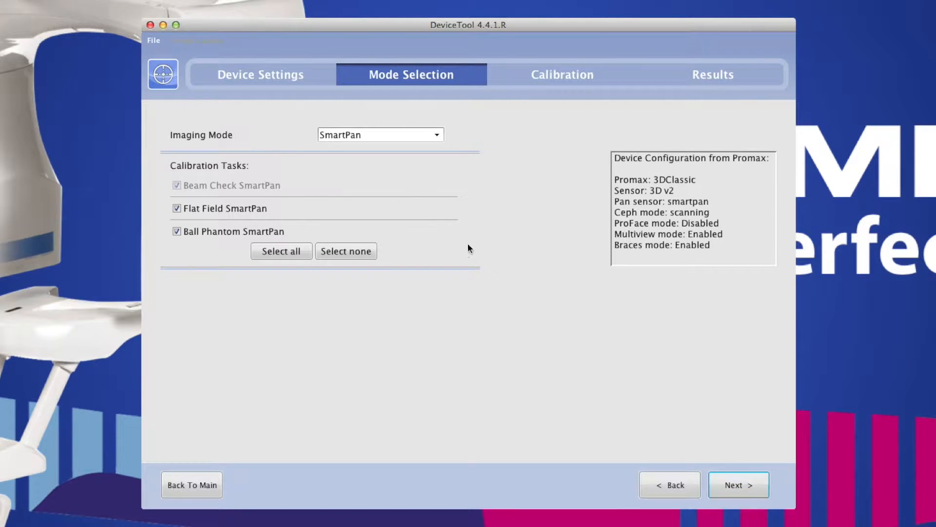
mouse_move(325, 166)
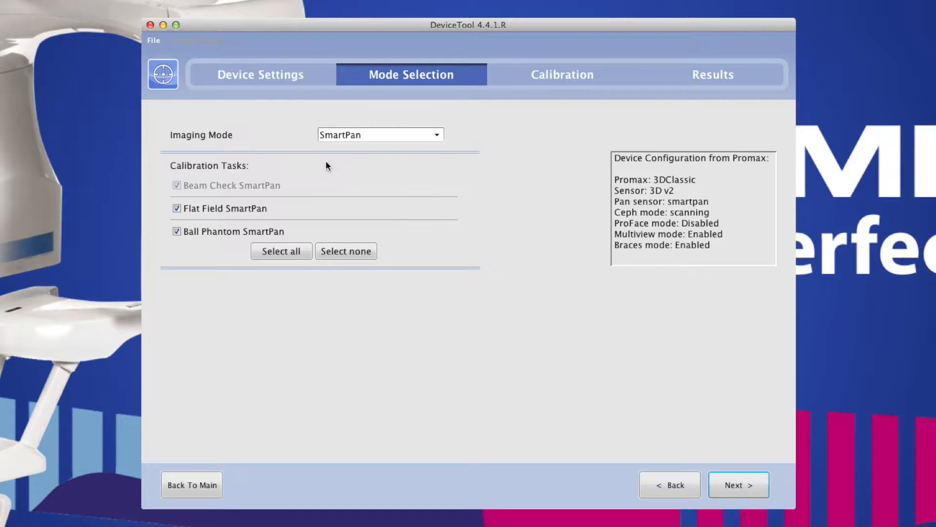
mouse_move(282, 196)
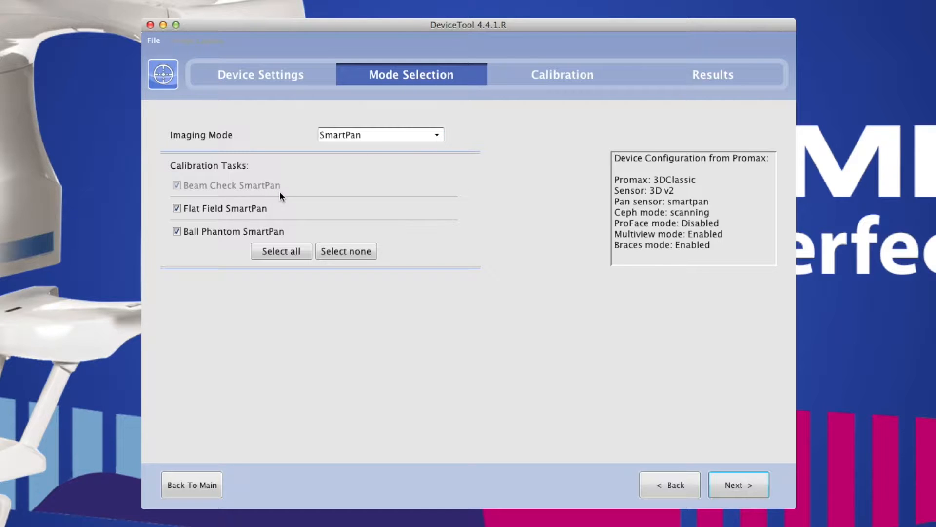
mouse_move(691, 368)
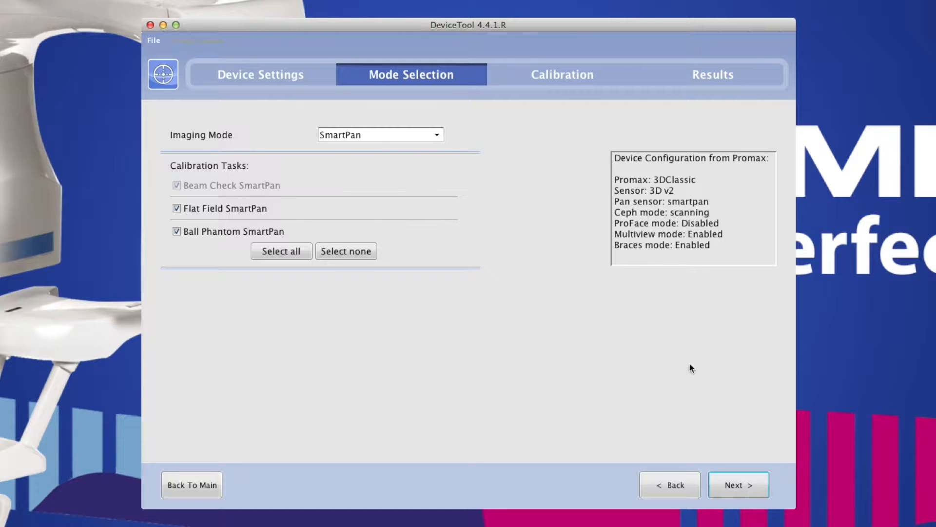
Run the SmartPan beam check exposure and confirm the finished Beam Check dialog with both images GOOD
left_click(739, 485)
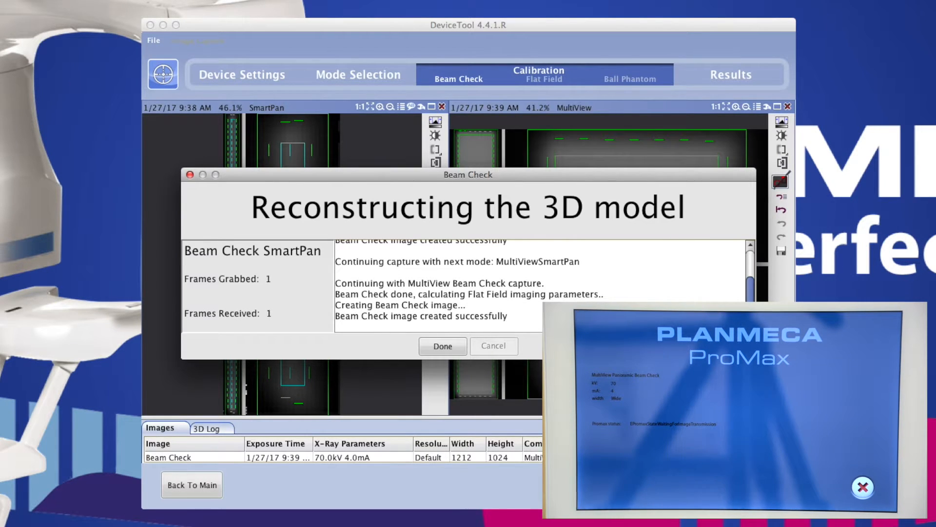
left_click(442, 345)
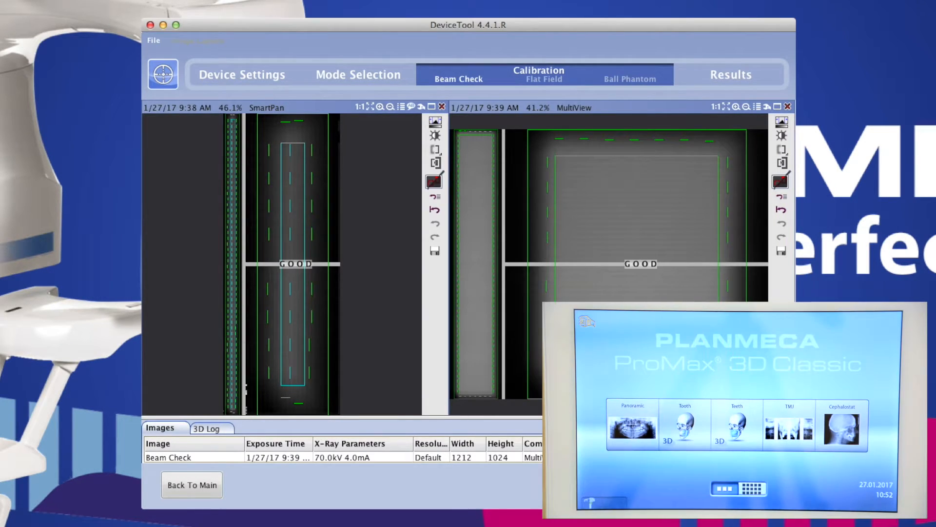